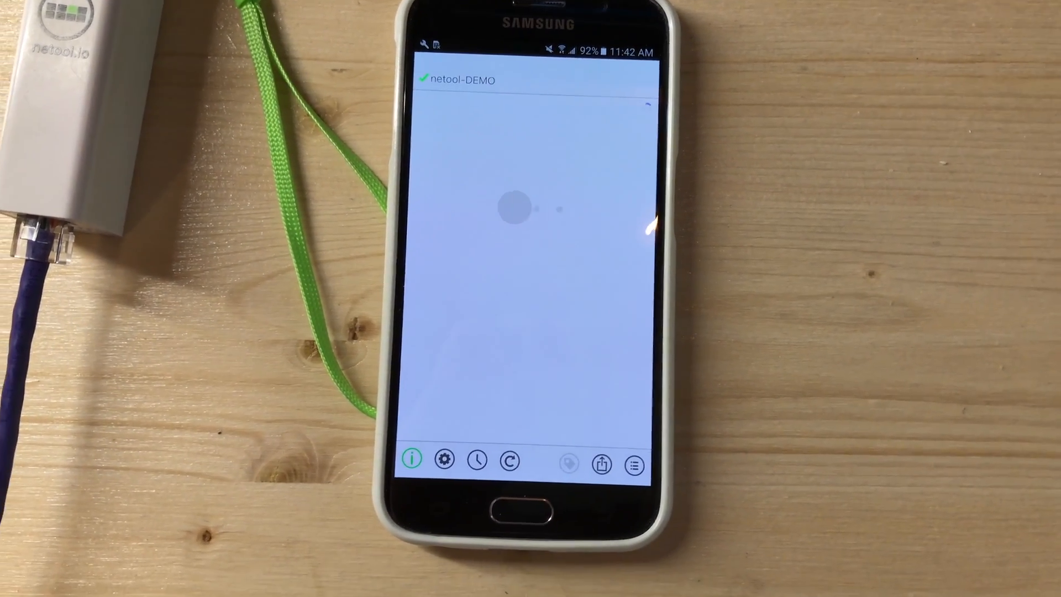
Enable Host Discovery - Beta on netool-DEMO and apply it to start the scan
{"action": "left_click", "coordinate": [444, 459]}
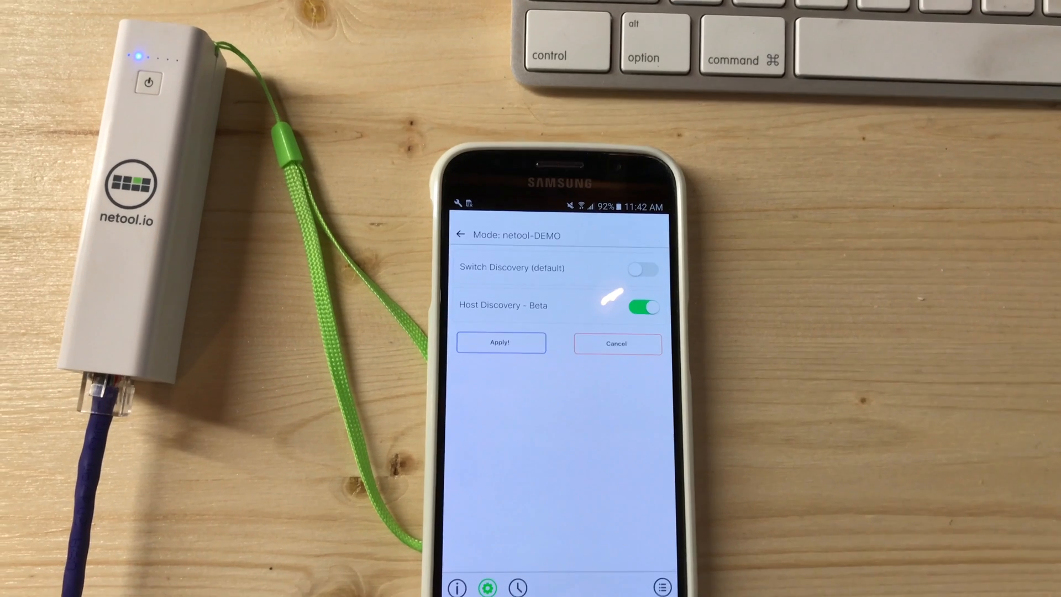
{"action": "left_click", "coordinate": [501, 343]}
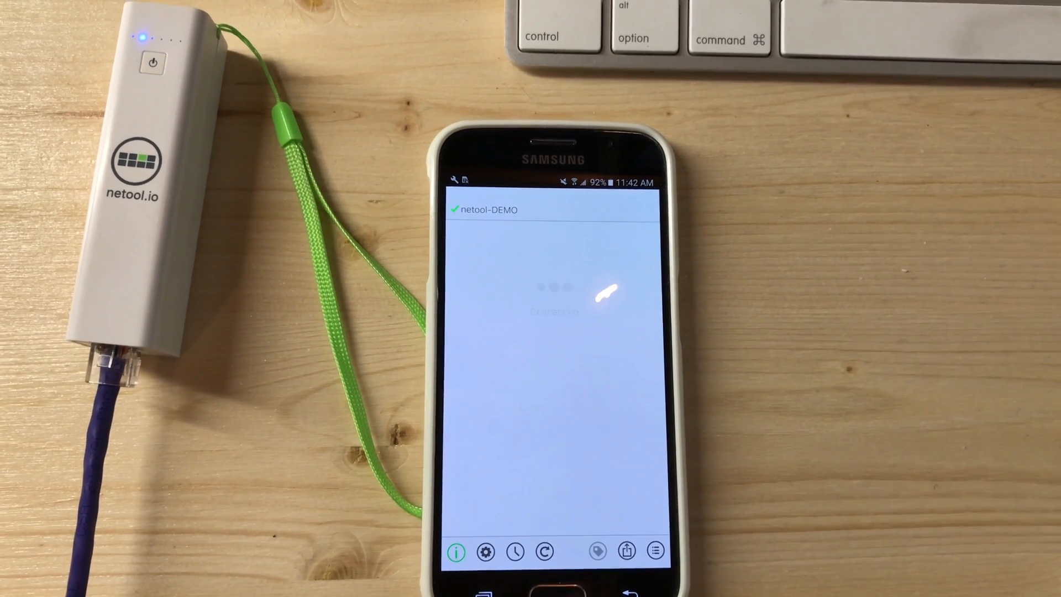